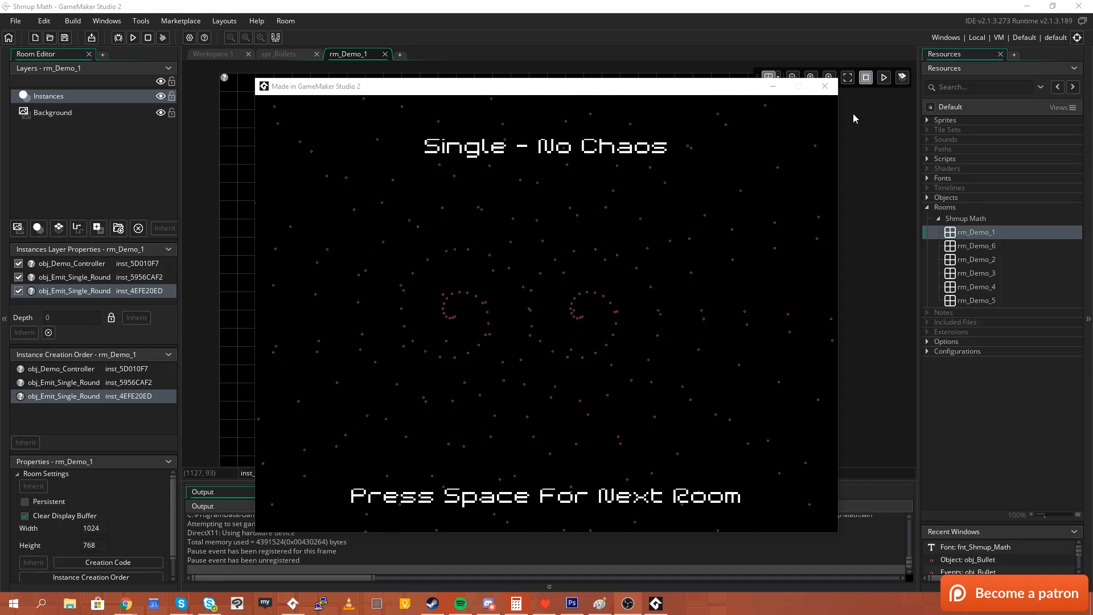
# Step: Stop the demo, select the other emitter instance, and expand the Objects and Sprites folders
pyautogui.click(824, 86)
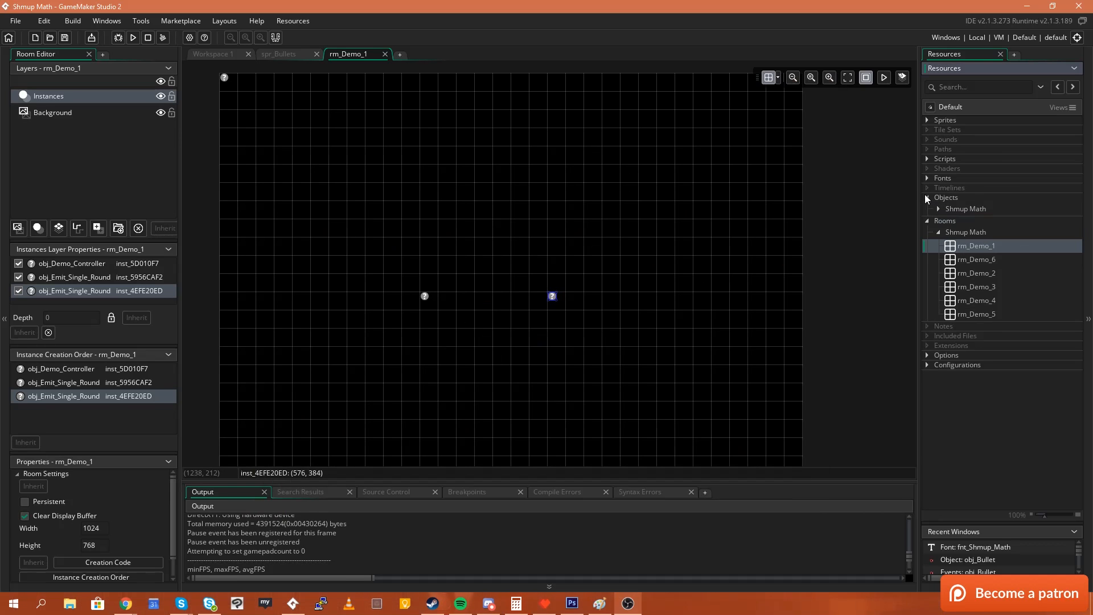
pyautogui.click(930, 197)
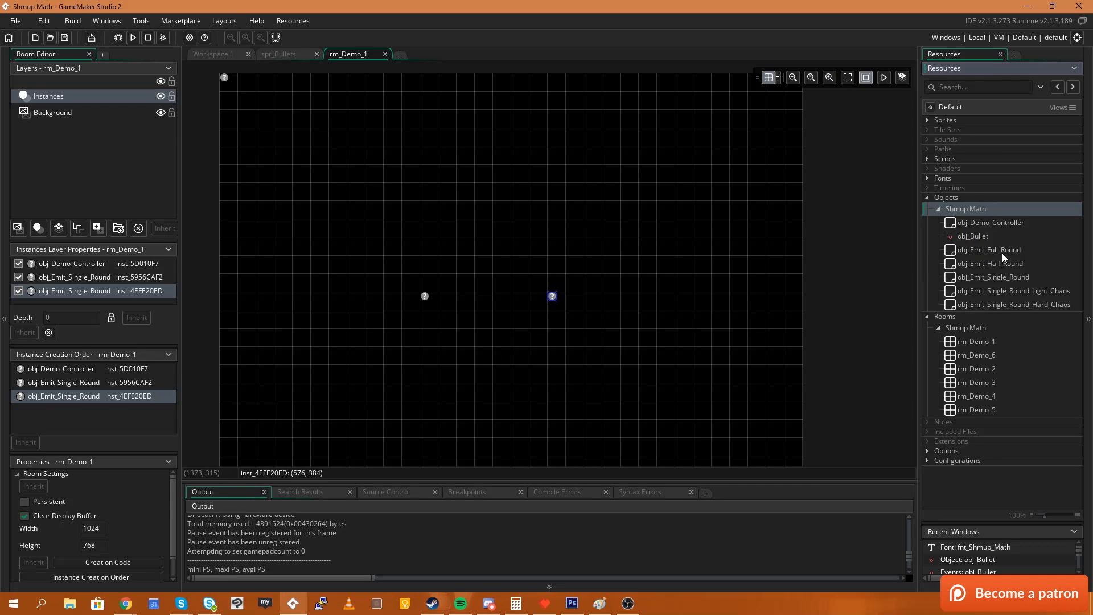
pyautogui.doubleClick(992, 277)
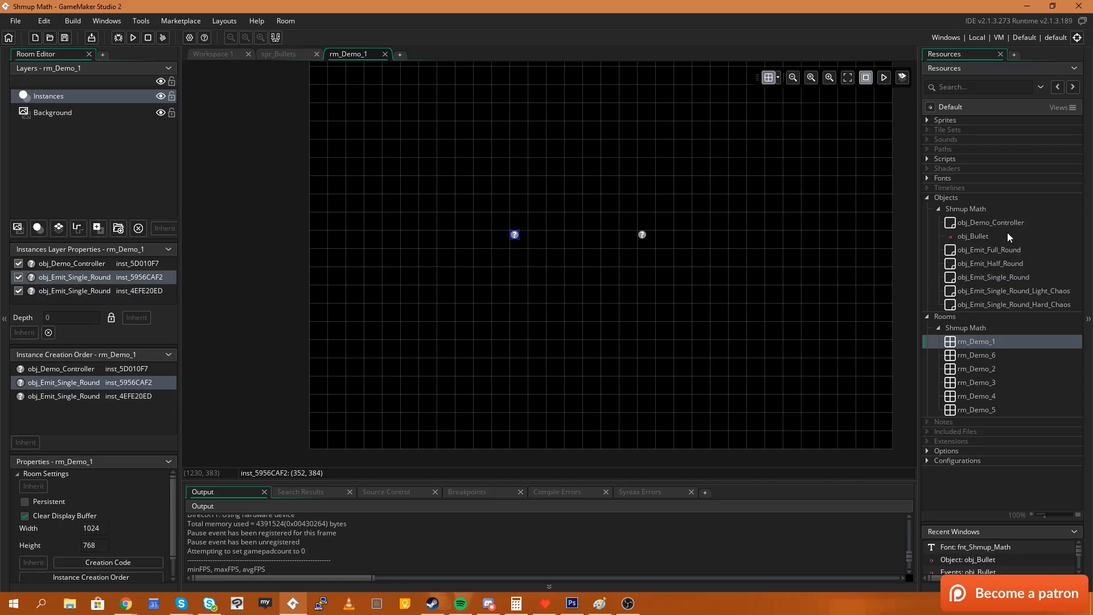
pyautogui.click(927, 119)
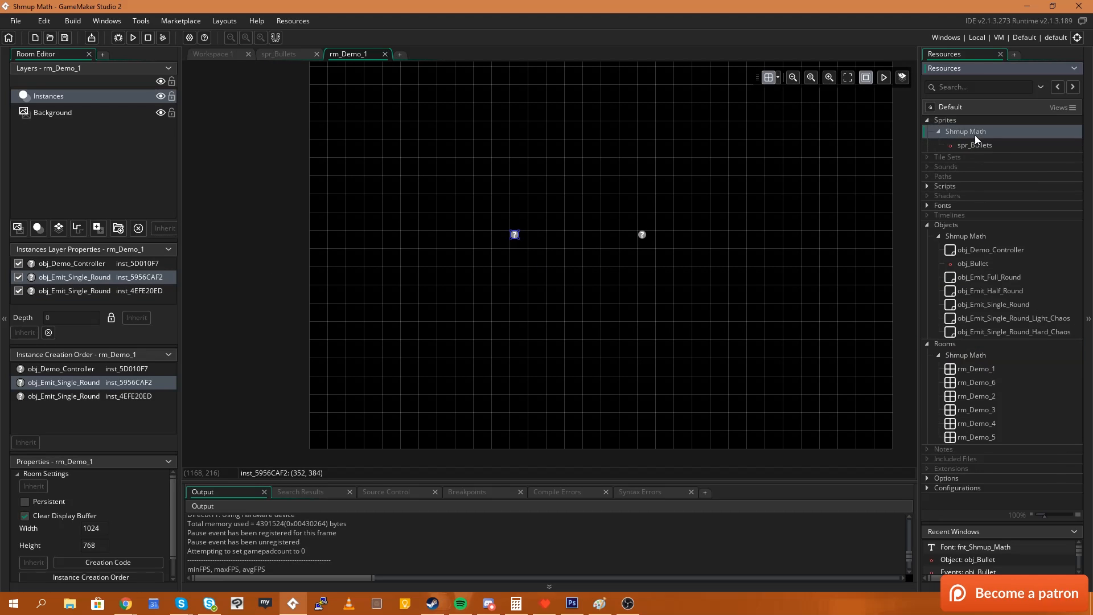
# Step: Open spr_Bullets, view its first and fourth bullet frames, then select obj_Bullet
pyautogui.doubleClick(974, 145)
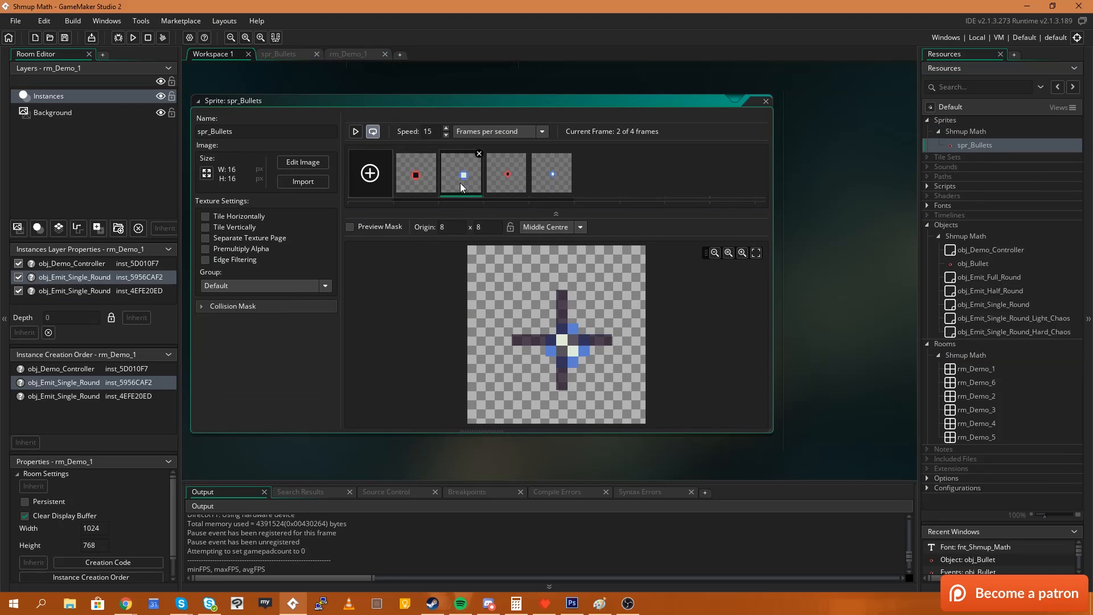
pyautogui.click(416, 173)
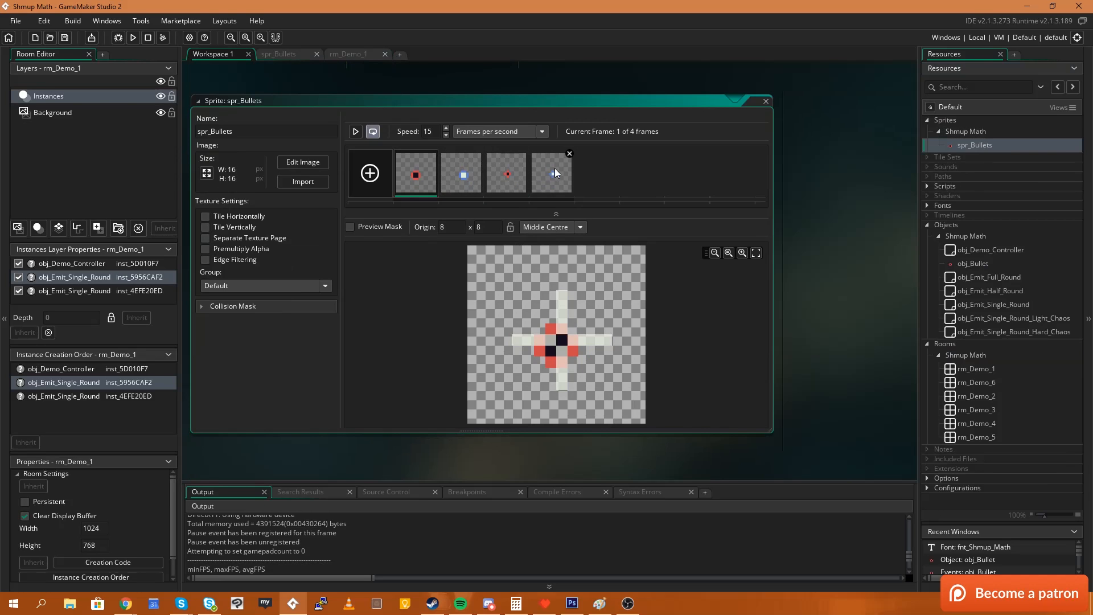
pyautogui.click(551, 173)
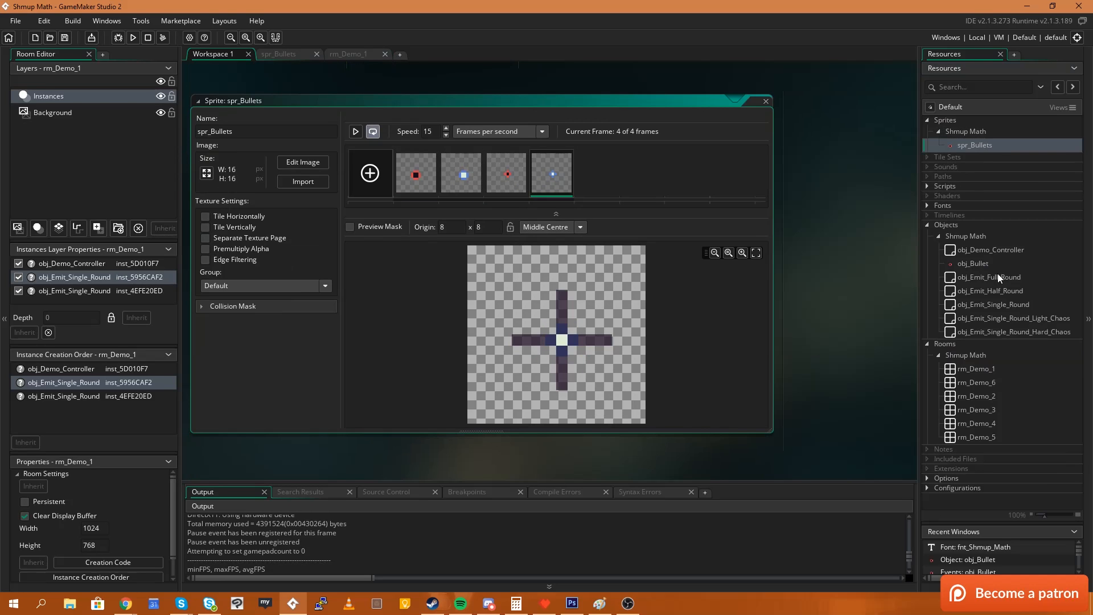
pyautogui.click(972, 263)
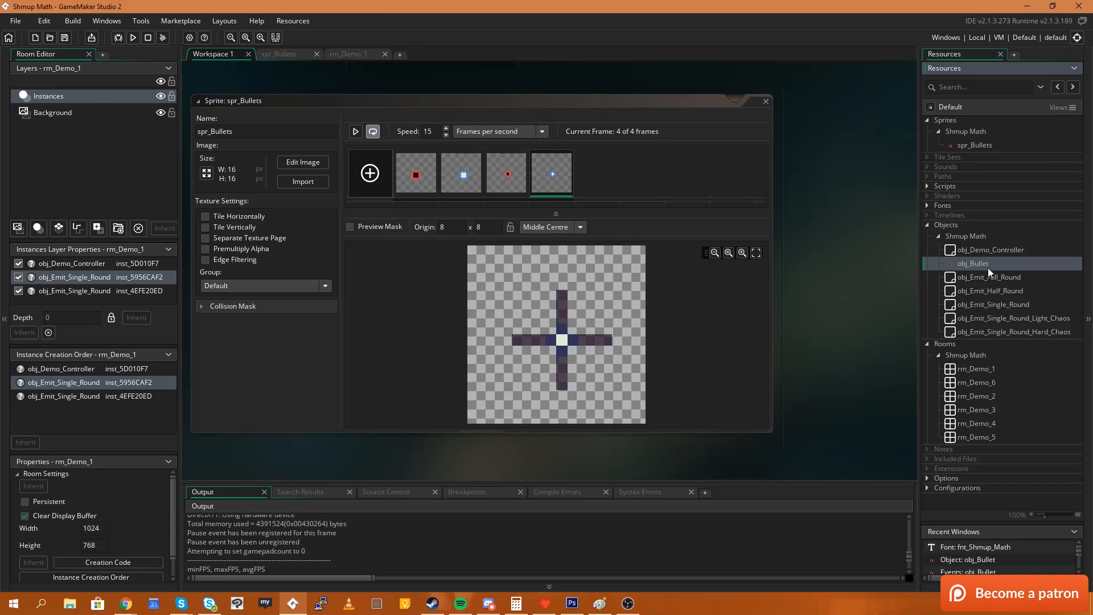
pyautogui.moveTo(999, 308)
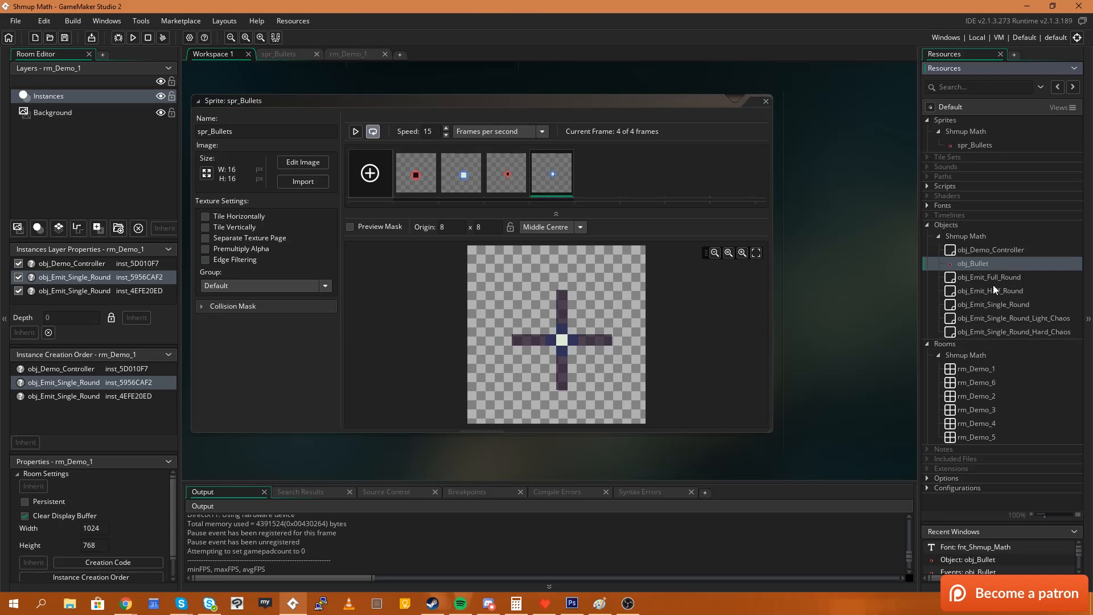
# Step: Add an Integer variable definition named bullet_type to obj_Emit_Single_Round
pyautogui.doubleClick(991, 304)
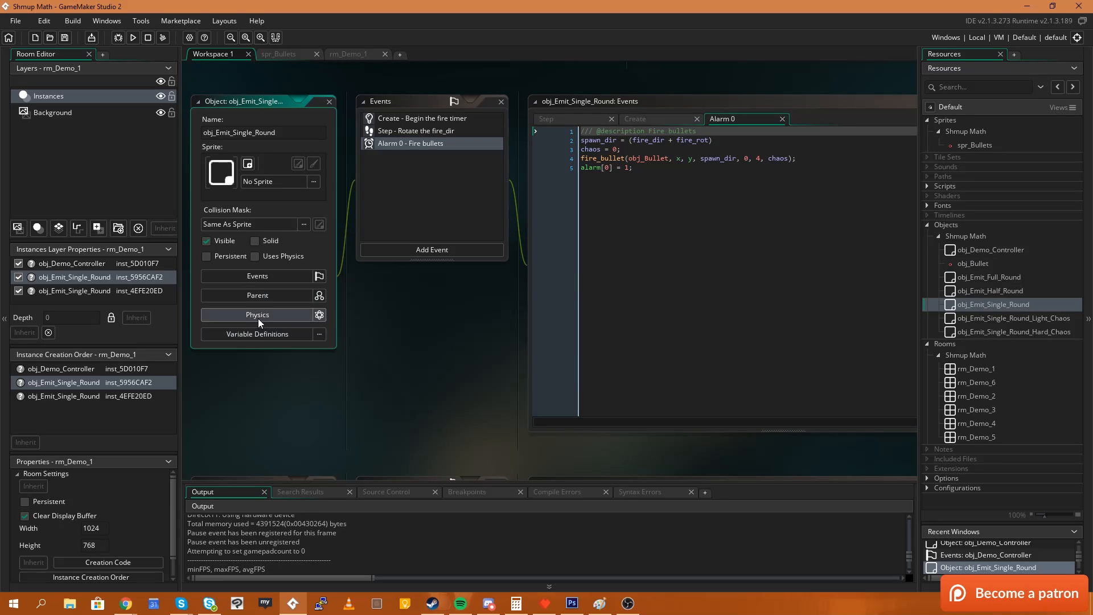
pyautogui.moveTo(257, 334)
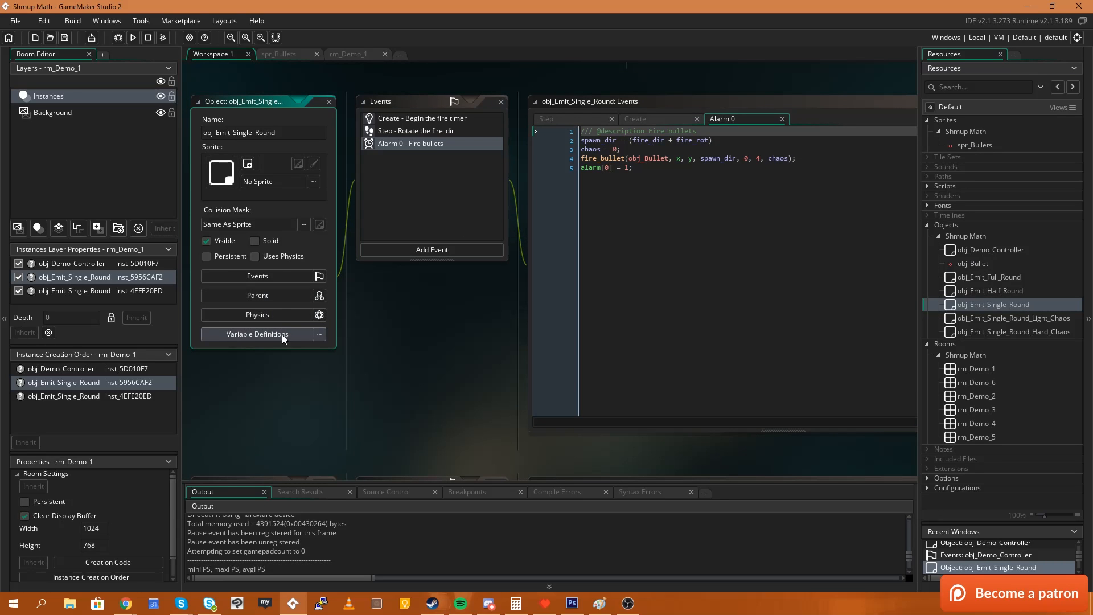
pyautogui.click(256, 334)
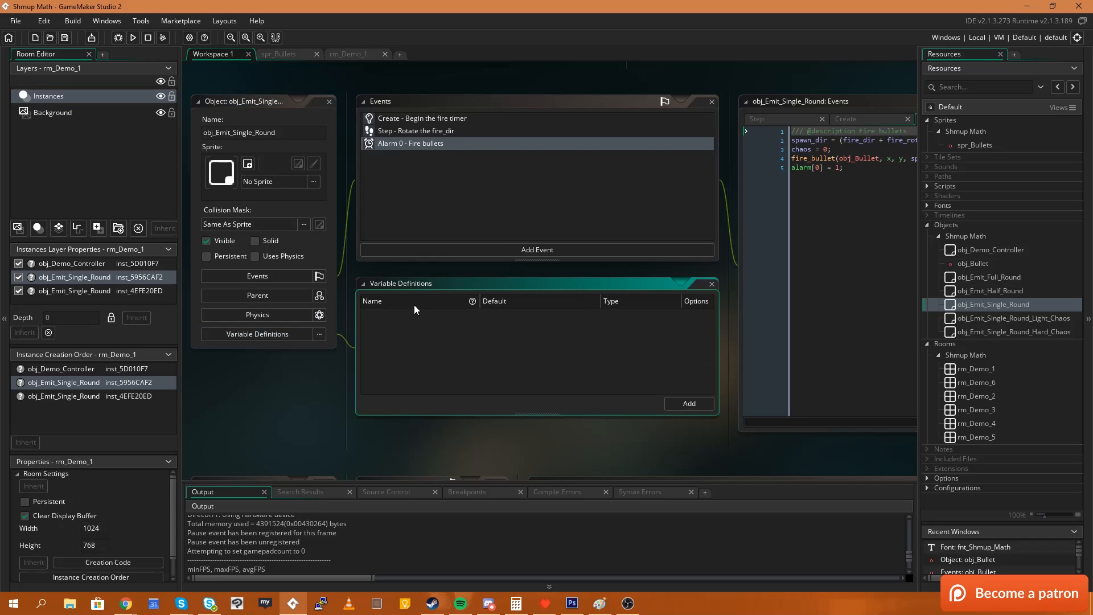
pyautogui.click(688, 403)
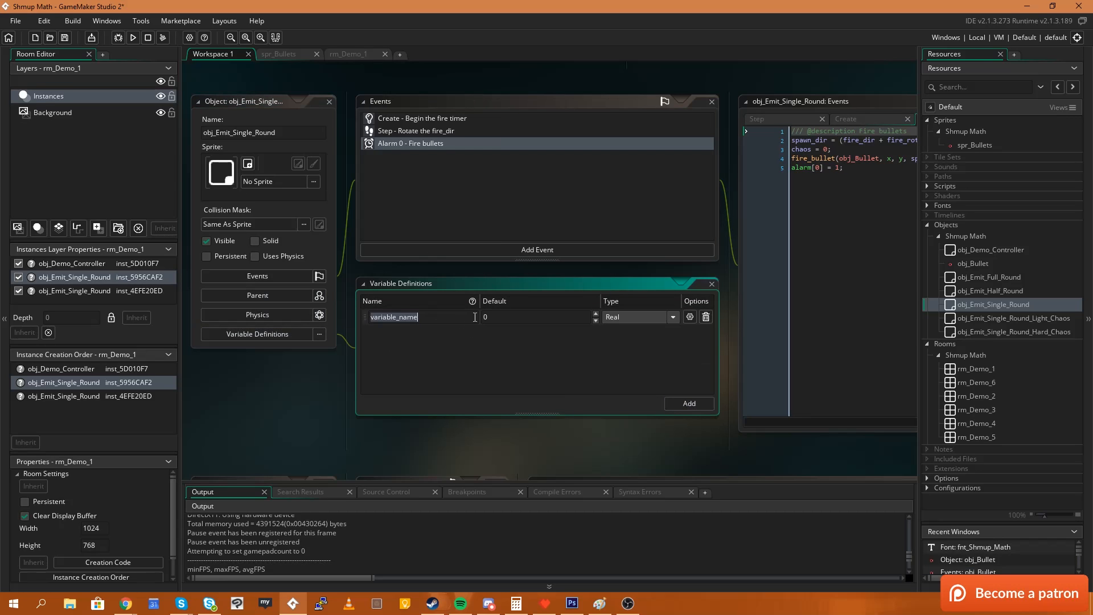
pyautogui.write('bullet_type')
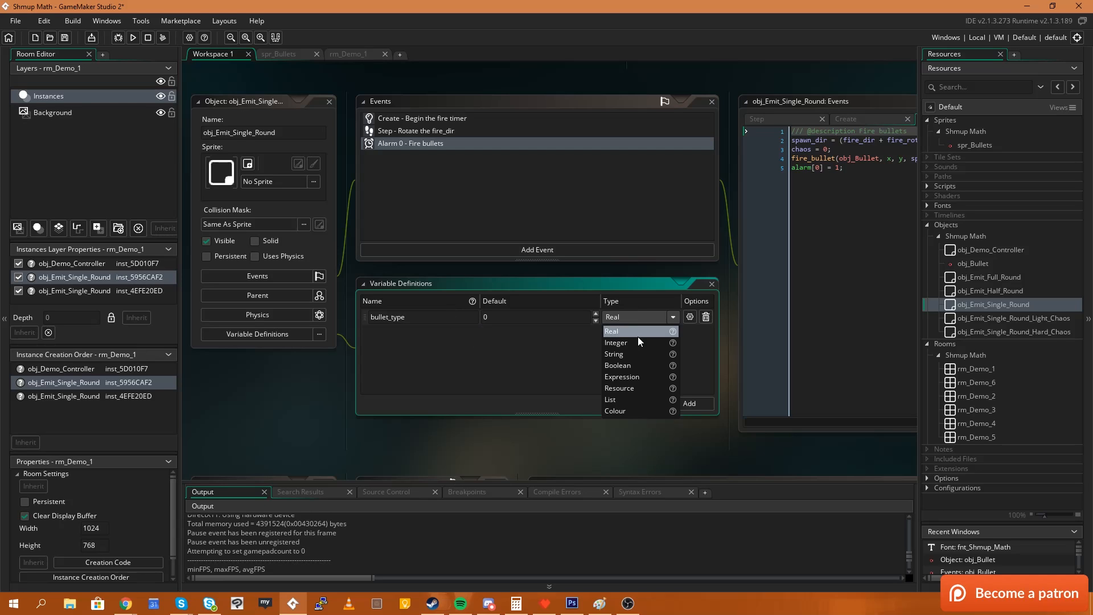
pyautogui.click(615, 342)
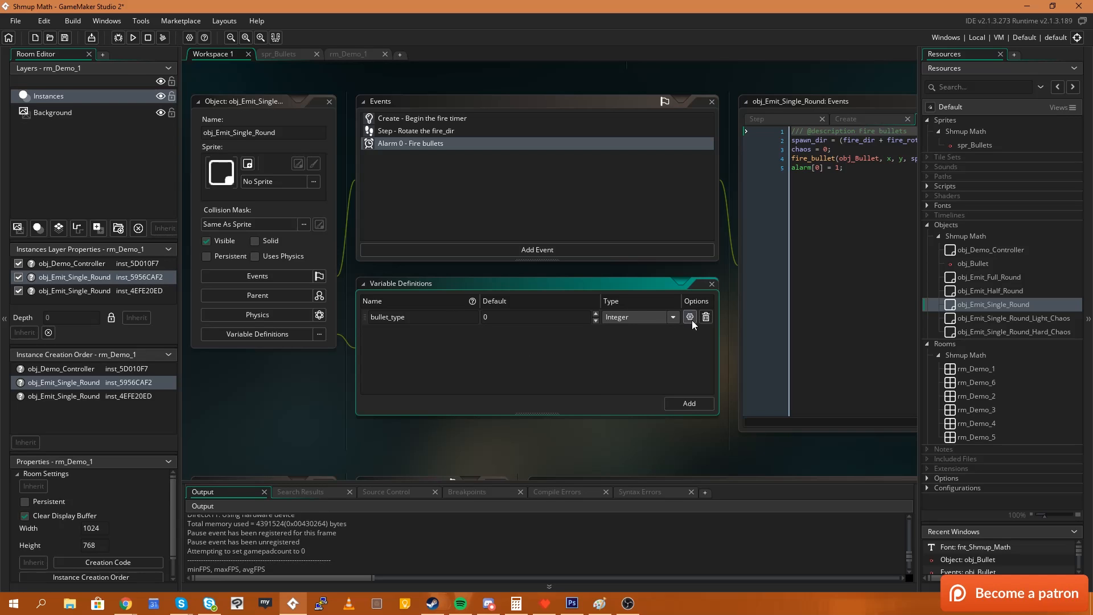
pyautogui.moveTo(690, 317)
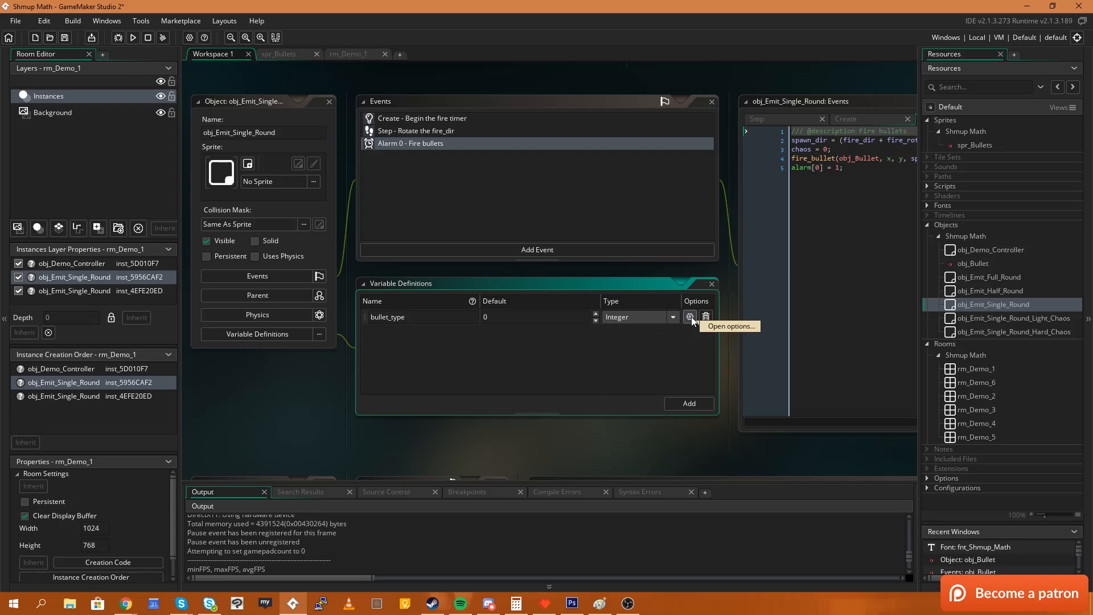
# Step: Restrict bullet_type to a value range with maximum 3
pyautogui.click(689, 318)
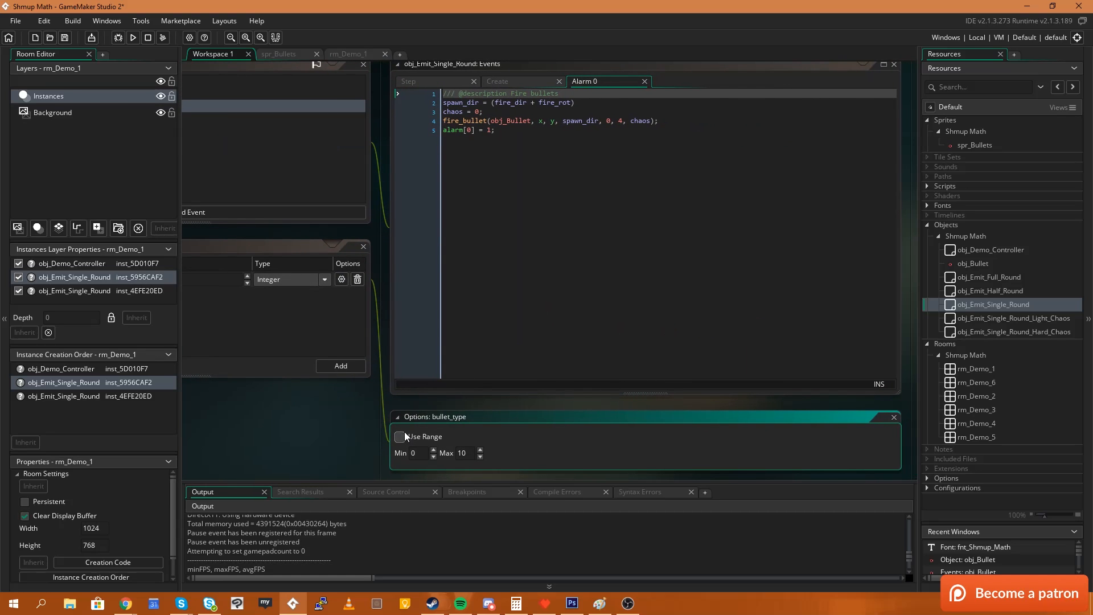
pyautogui.click(399, 437)
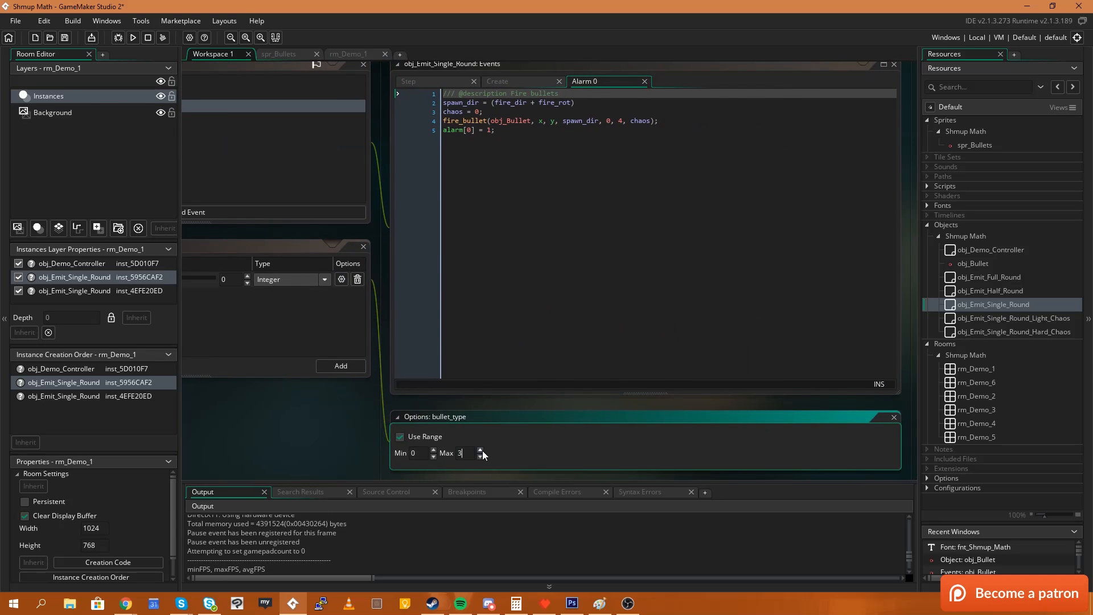
pyautogui.click(397, 416)
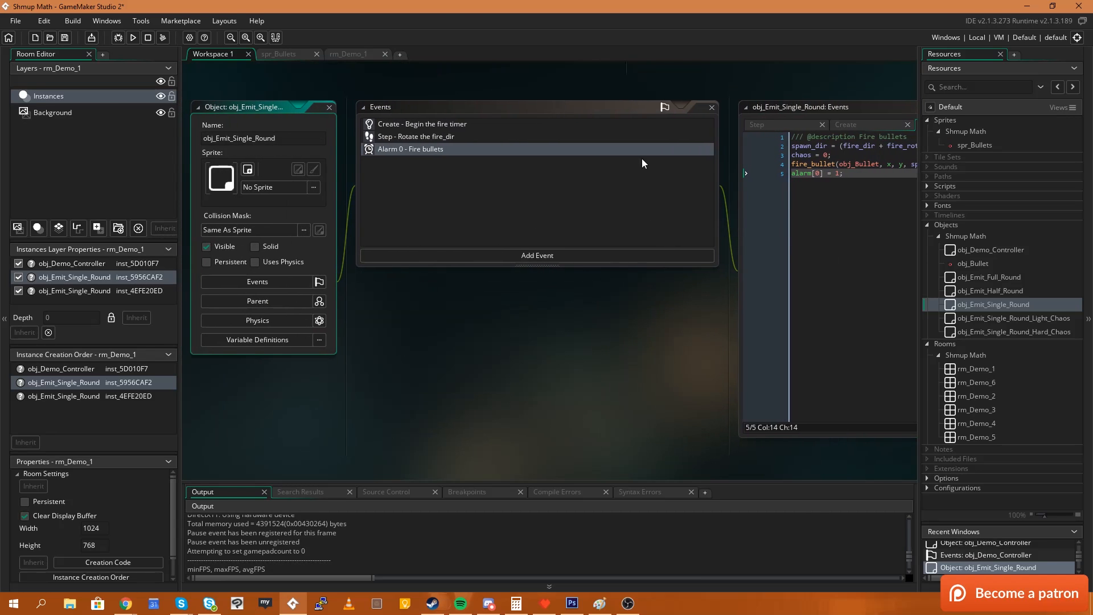
# Step: Pass bullet_type as fire_bullet's argument in Alarm 0, then show Variable Definitions
pyautogui.doubleClick(410, 148)
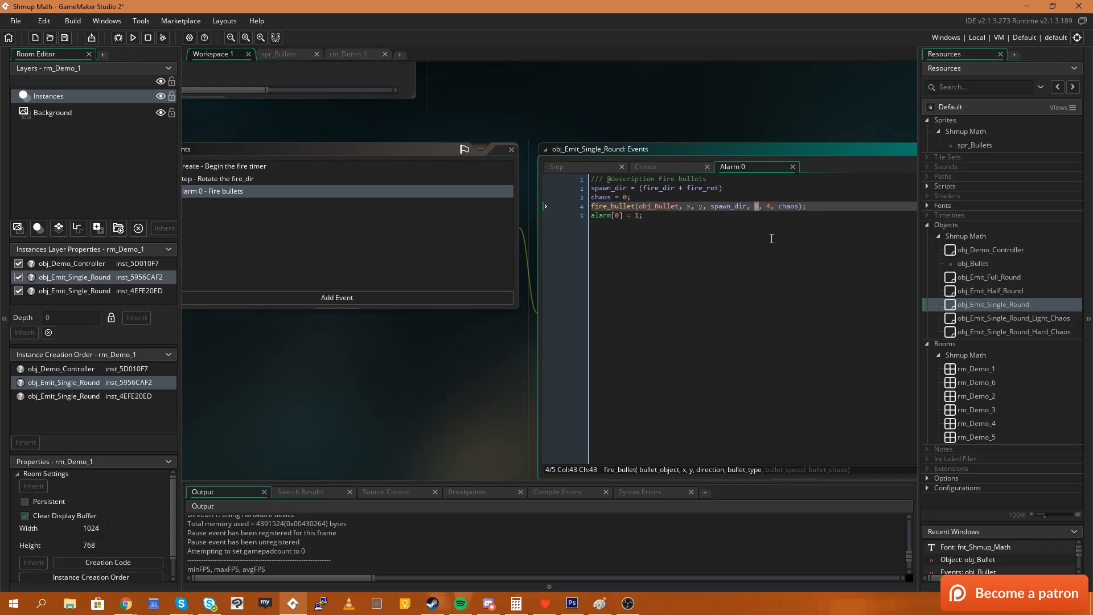
pyautogui.write('bullet_')
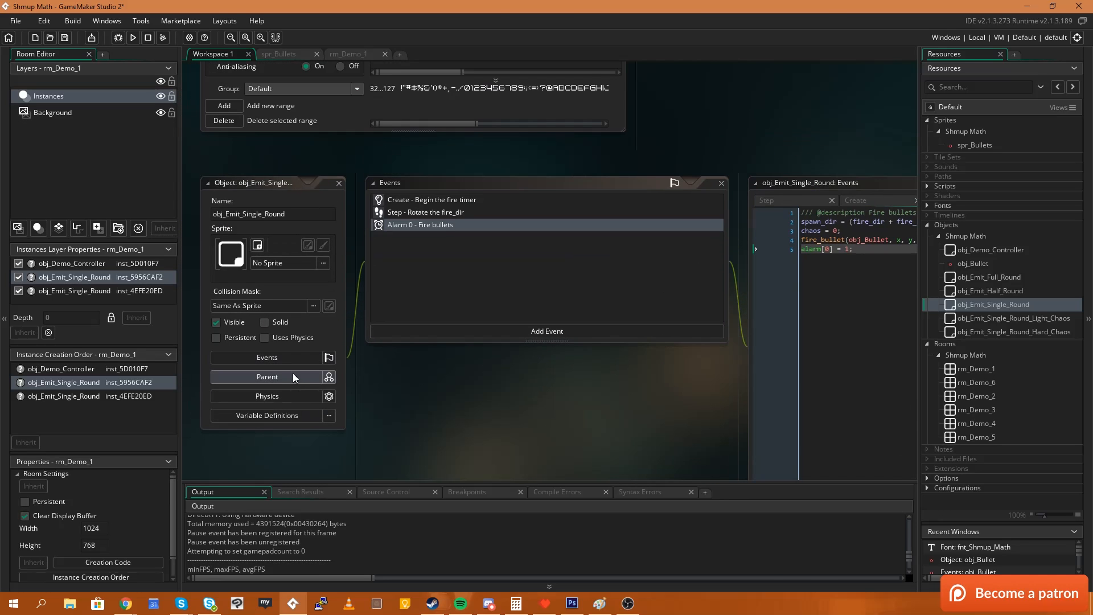
pyautogui.click(267, 415)
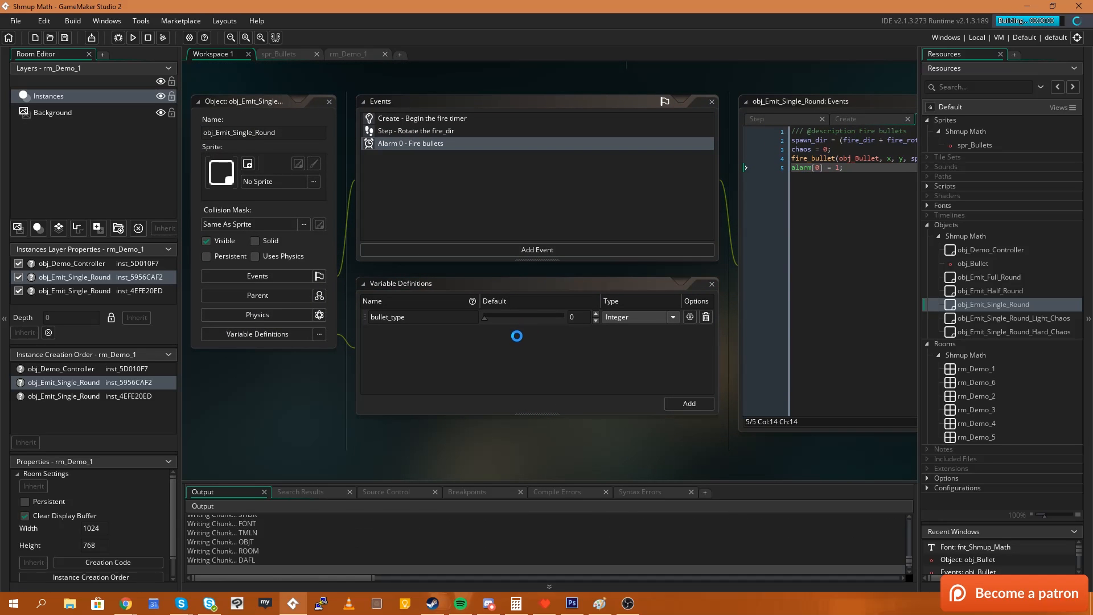
# Step: Run the game to check both emitters, then close the game window
pyautogui.click(132, 37)
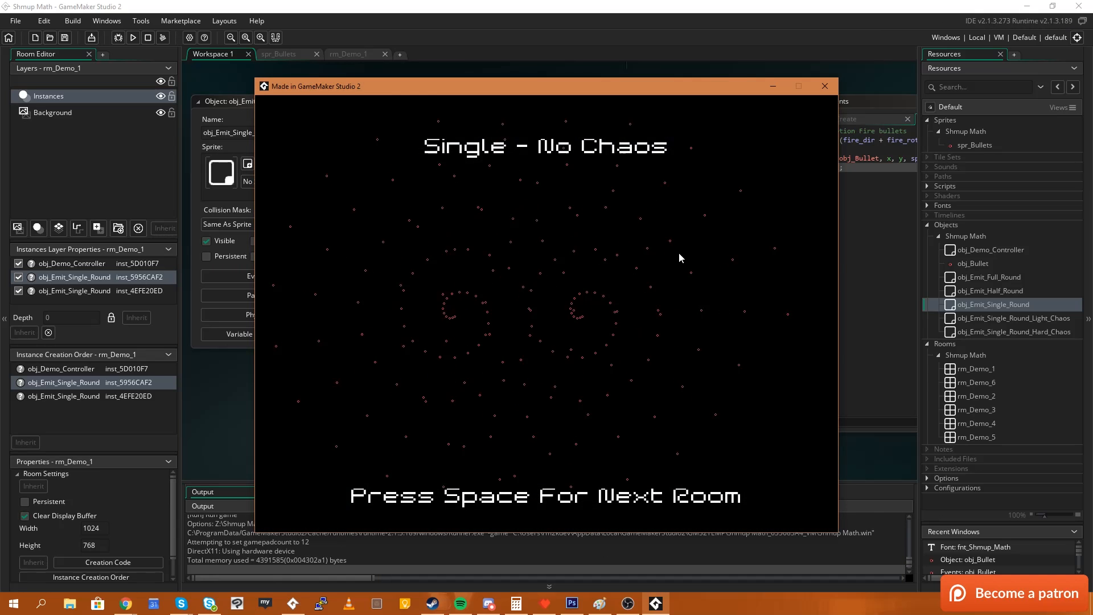
pyautogui.moveTo(825, 86)
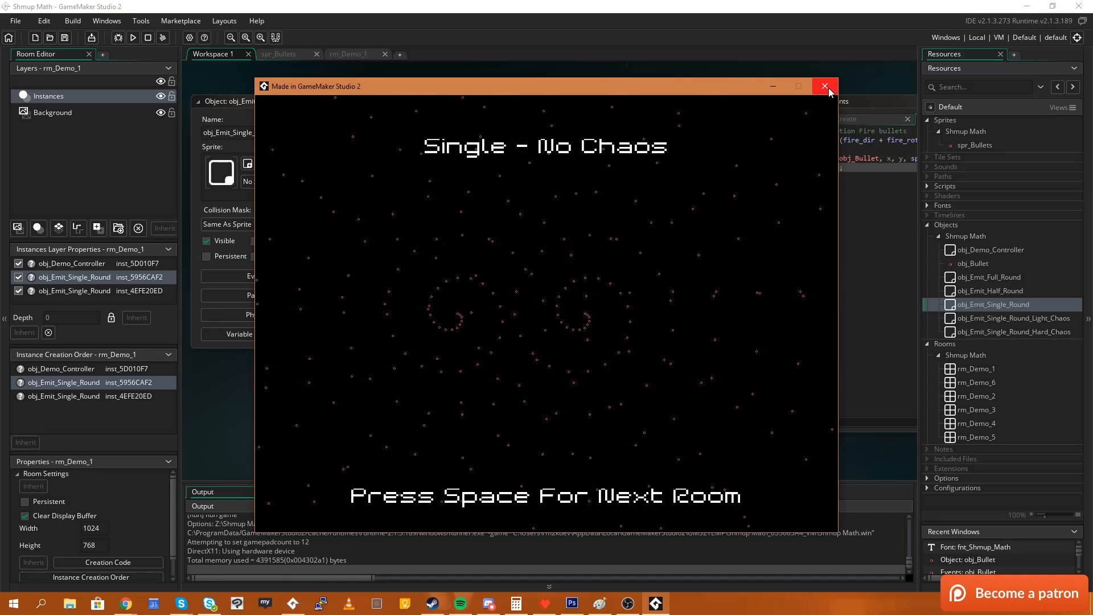
pyautogui.click(826, 86)
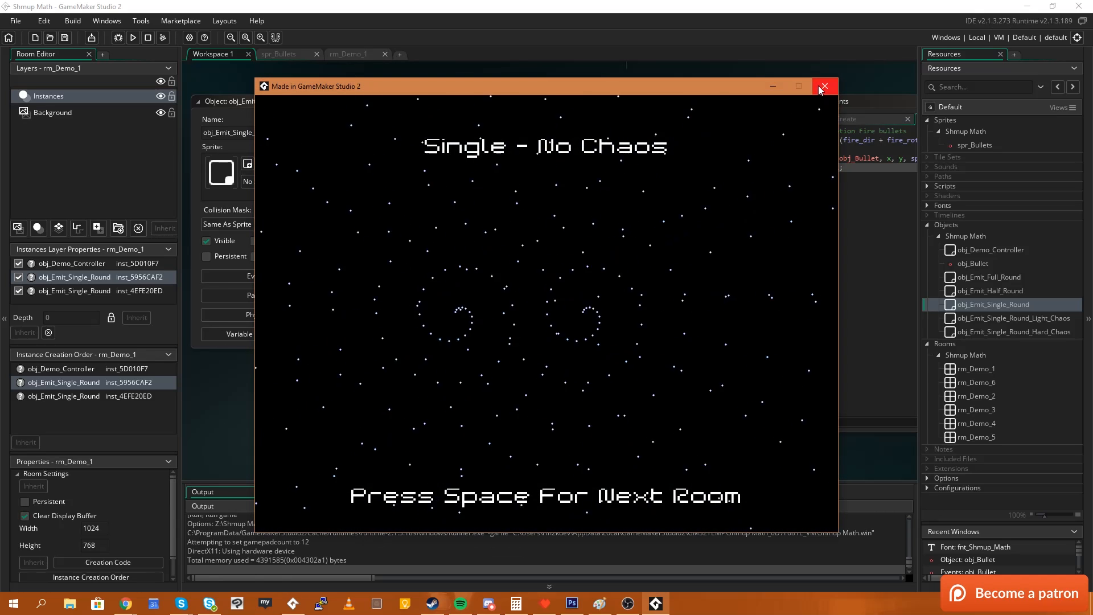
pyautogui.click(825, 86)
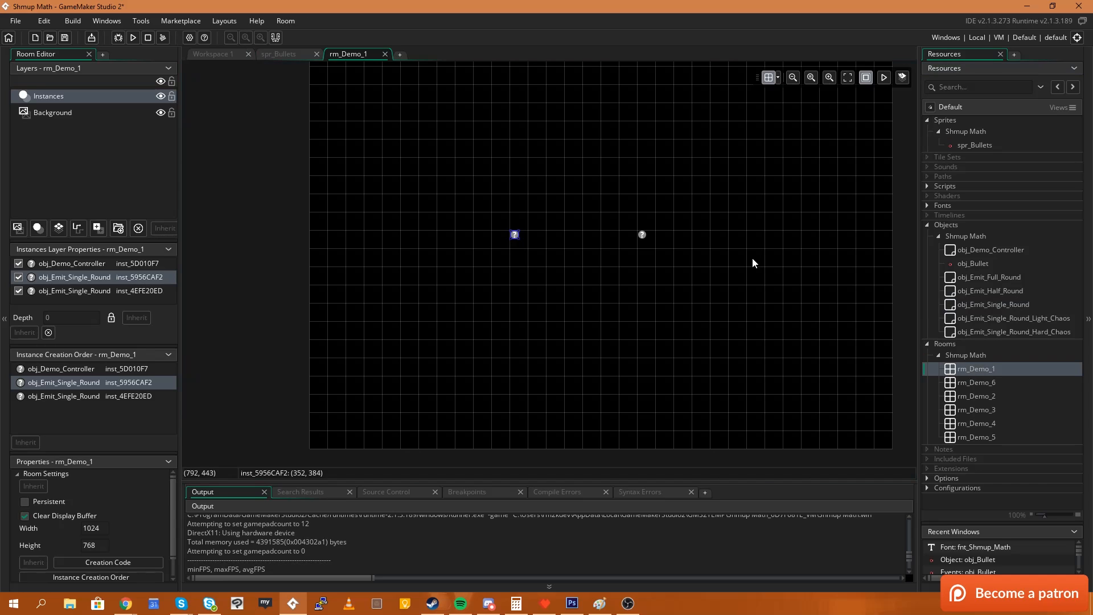
pyautogui.moveTo(697, 237)
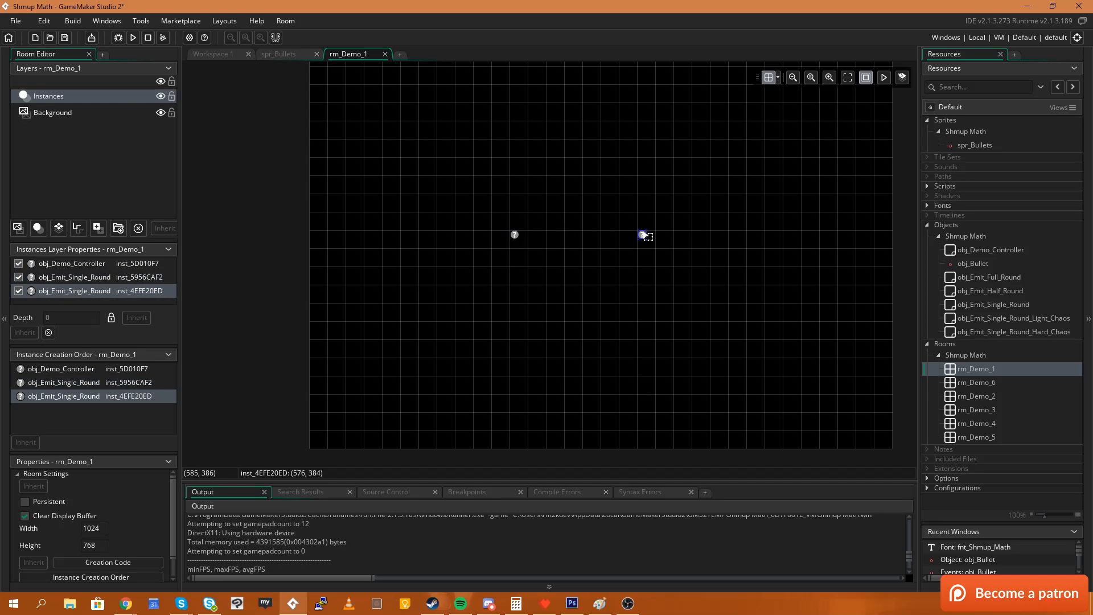
pyautogui.moveTo(515, 240)
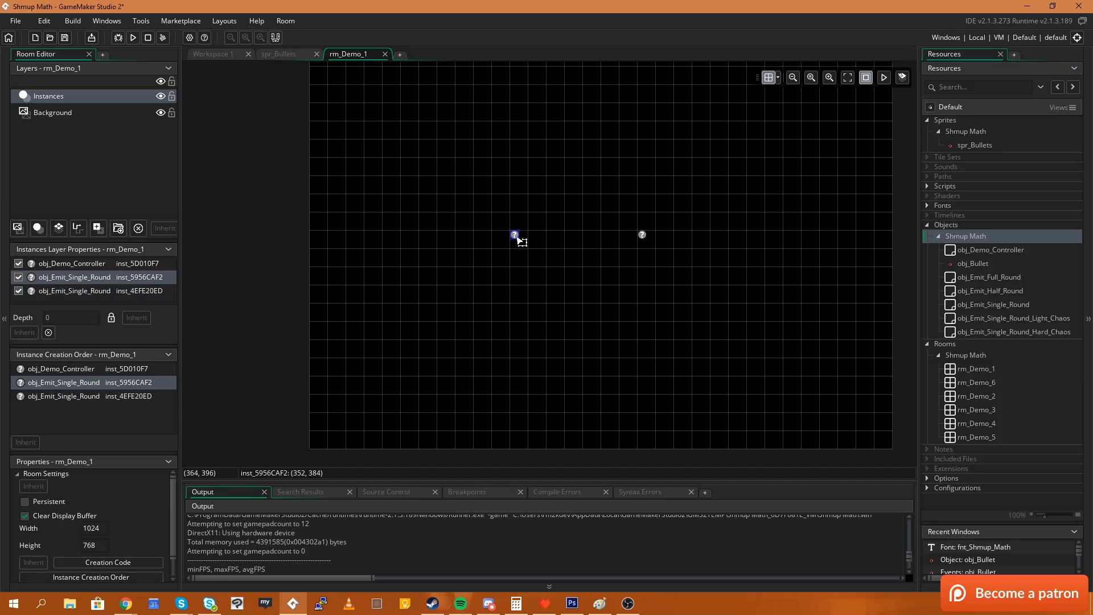
pyautogui.moveTo(640, 241)
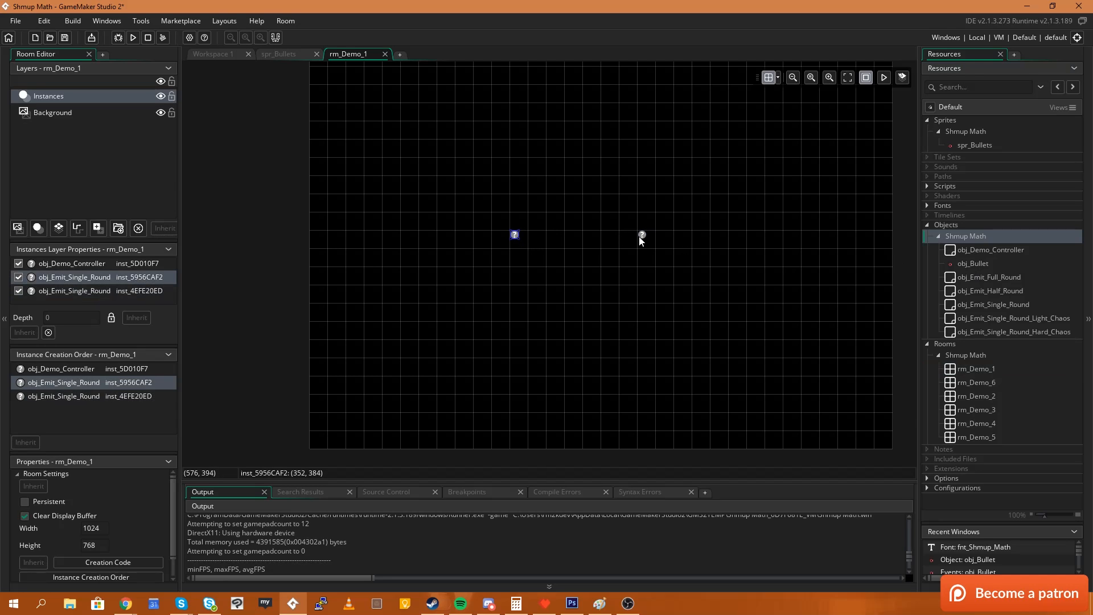
# Step: Select the right-hand emitter instance inst_4EFE20ED in rm_Demo_1
pyautogui.click(640, 234)
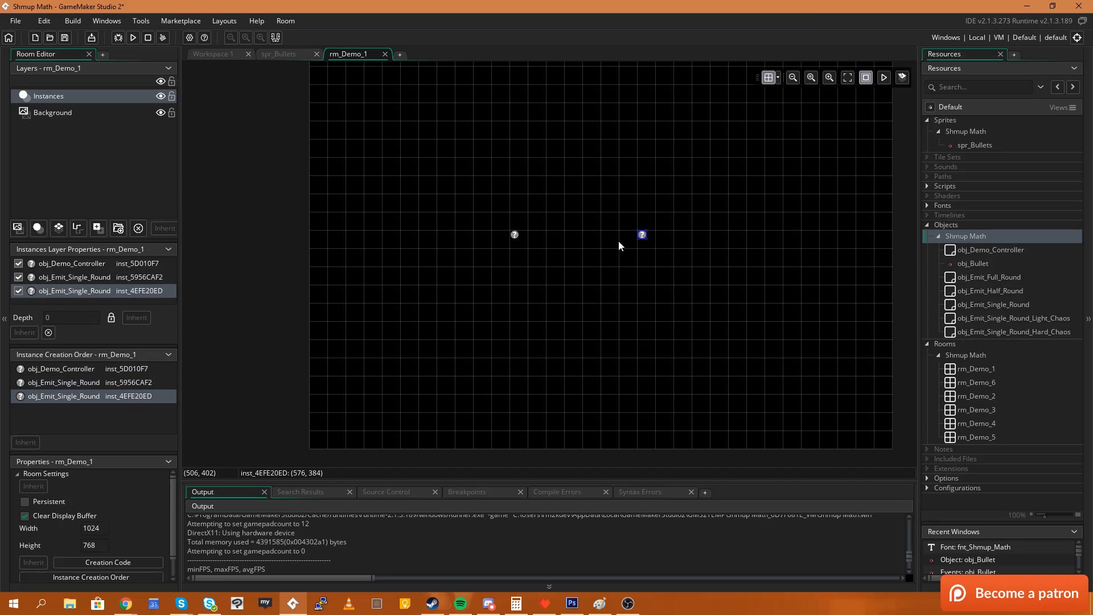
pyautogui.moveTo(641, 239)
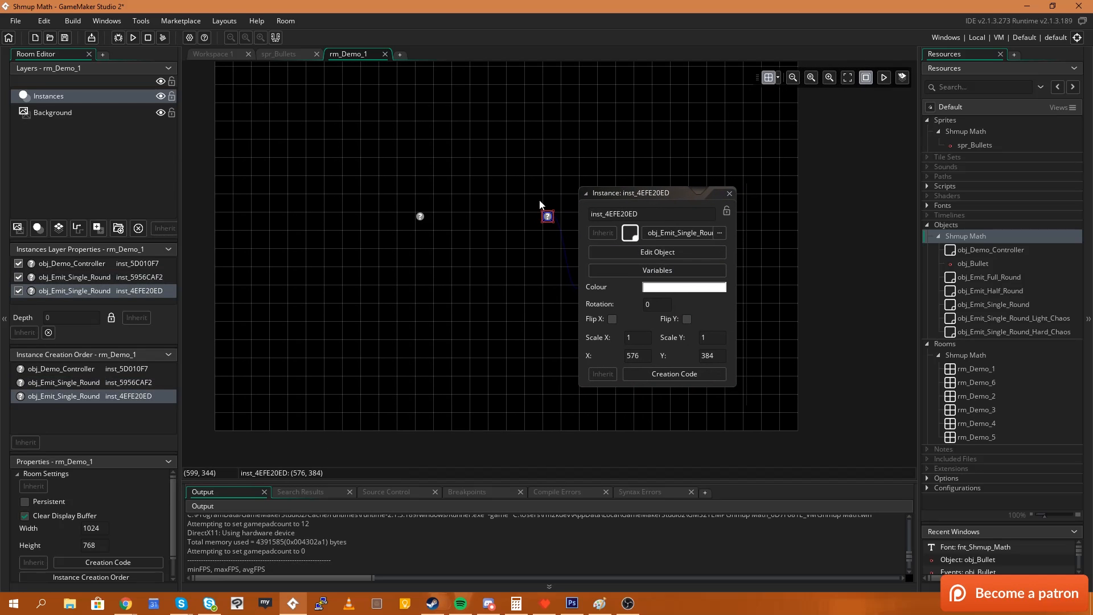
pyautogui.moveTo(646, 259)
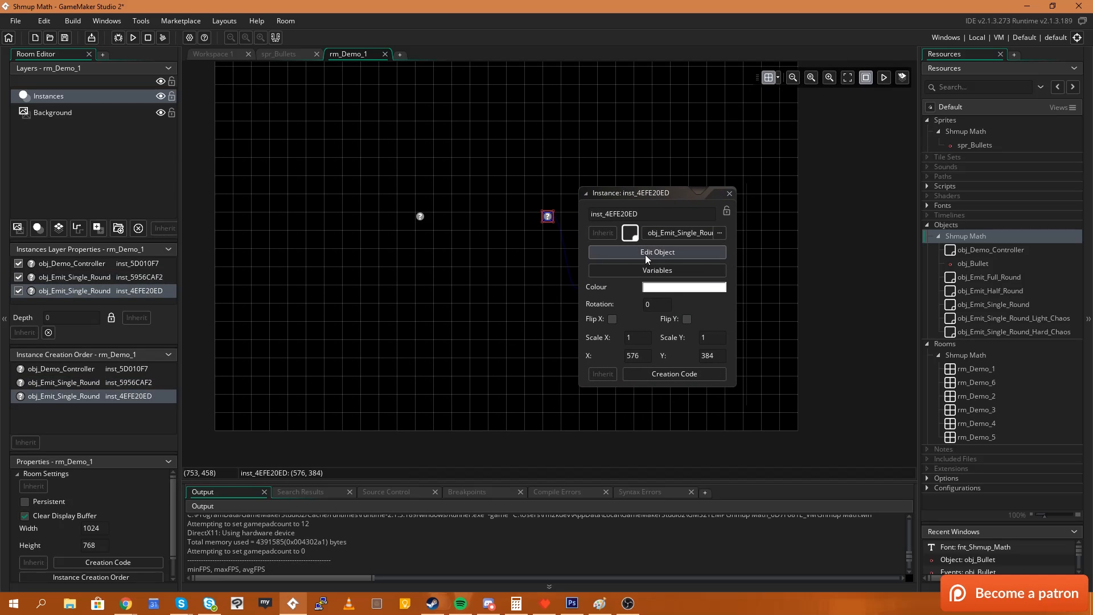
# Step: Change inst_4EFE20ED's bullet_type override from 0 to 1
pyautogui.click(655, 271)
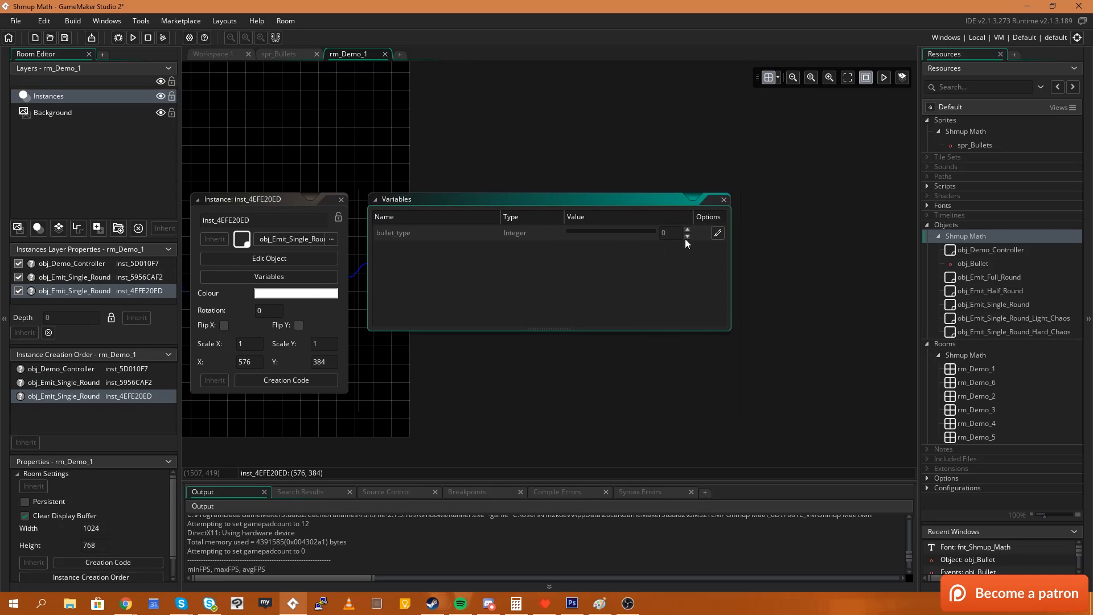
pyautogui.click(686, 229)
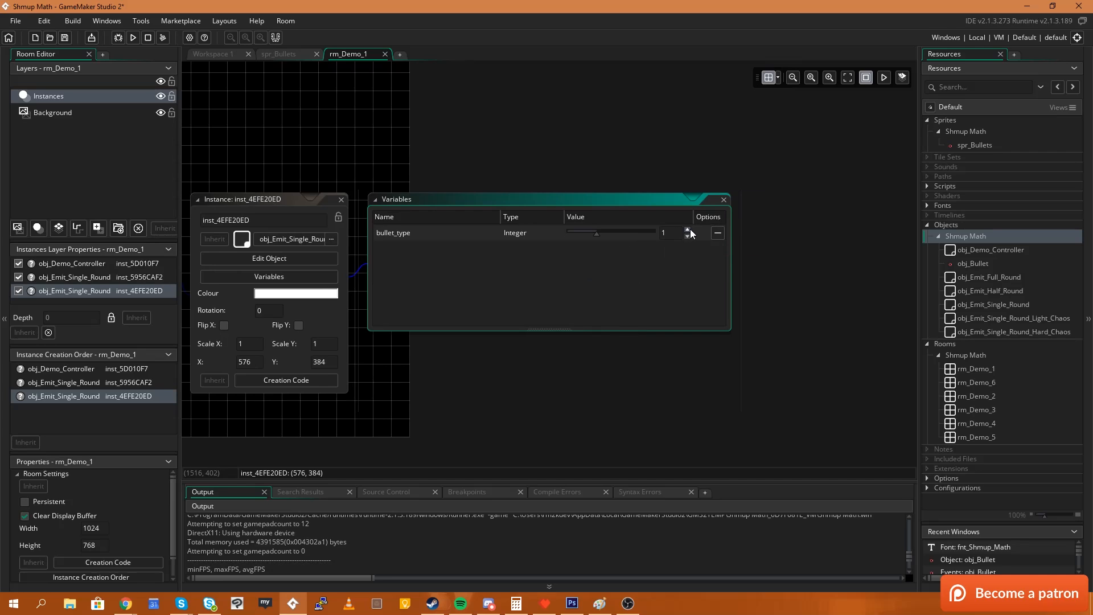
pyautogui.click(687, 236)
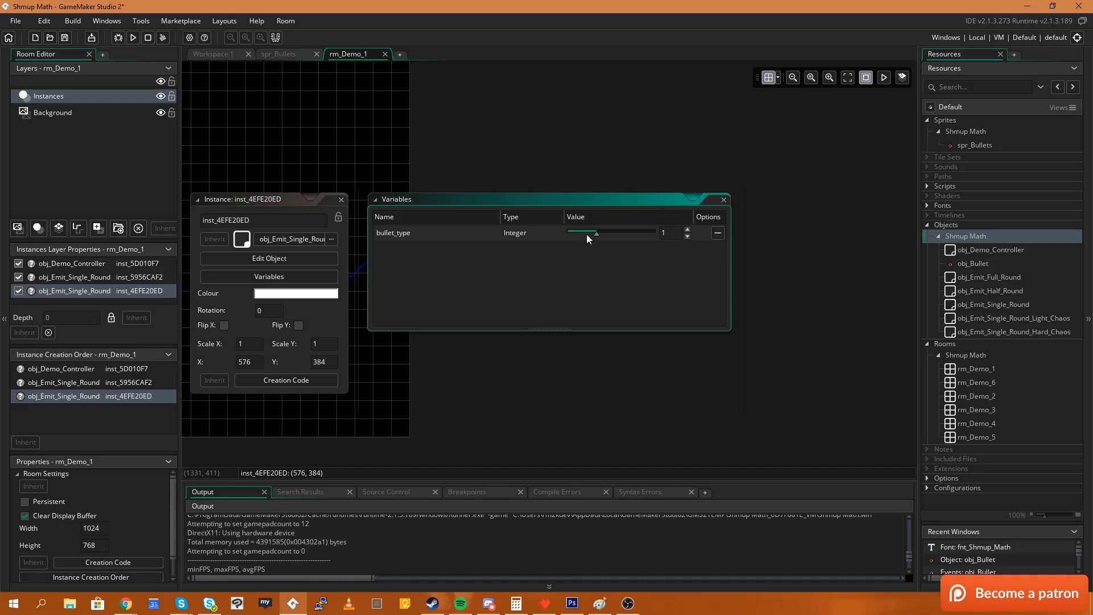
pyautogui.moveTo(718, 214)
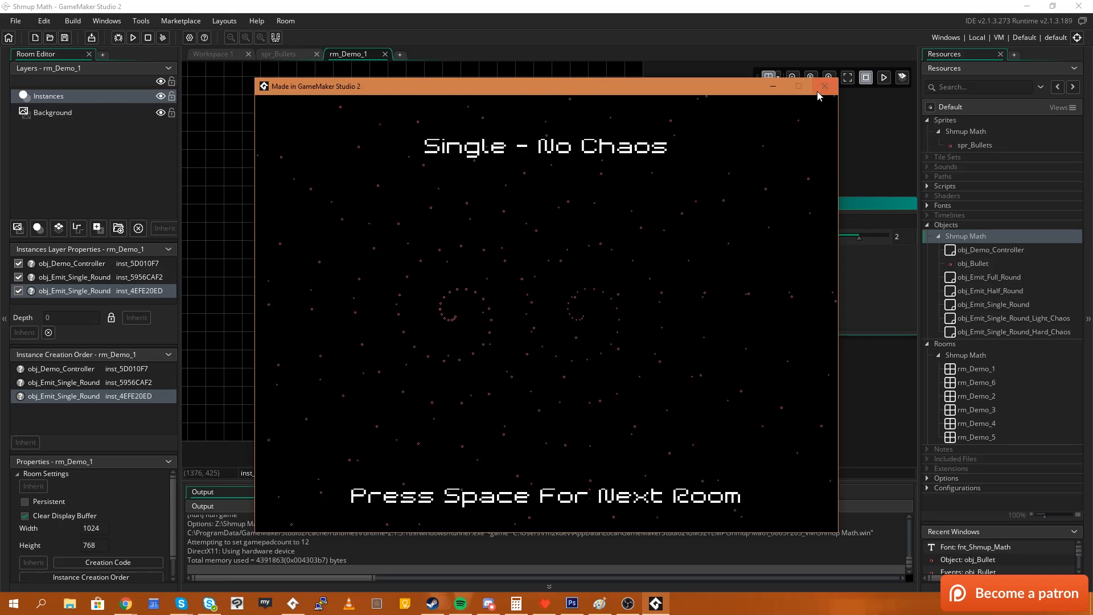
# Step: Close the running game window
pyautogui.click(825, 86)
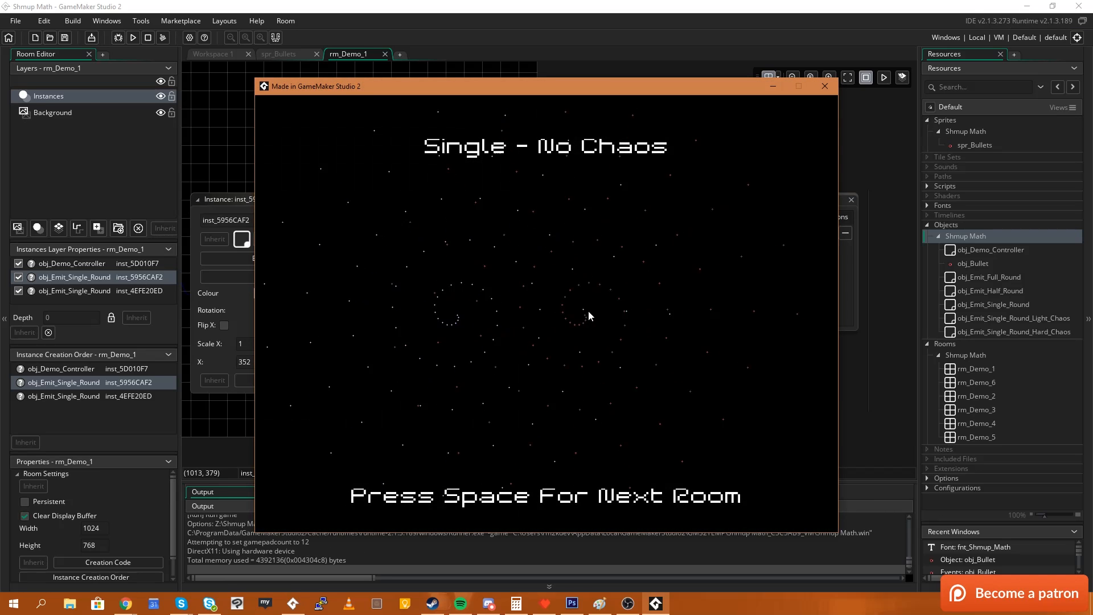
pyautogui.moveTo(446, 315)
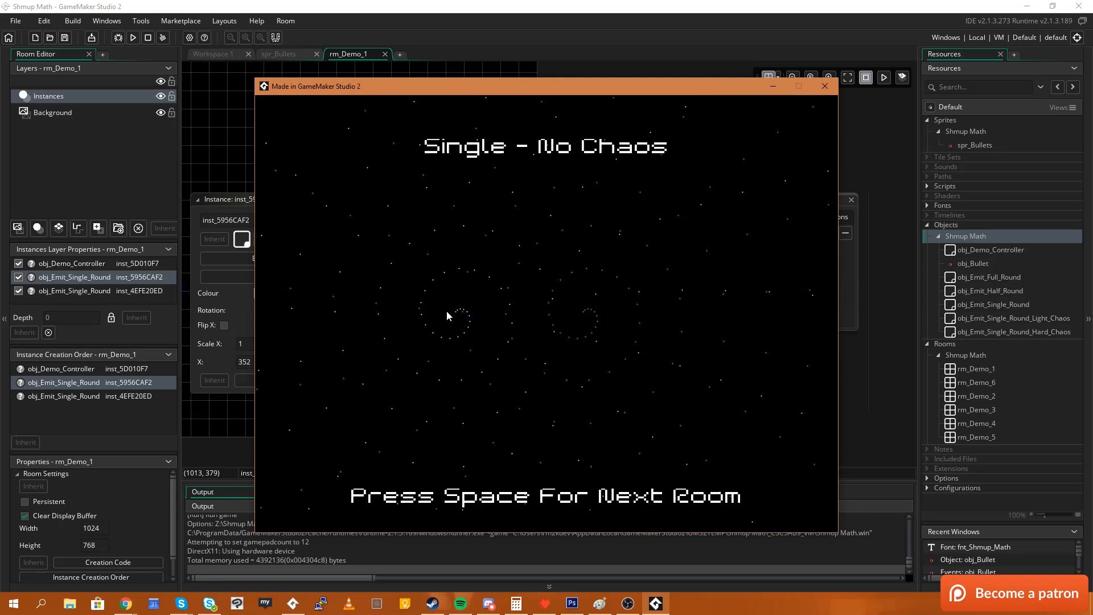